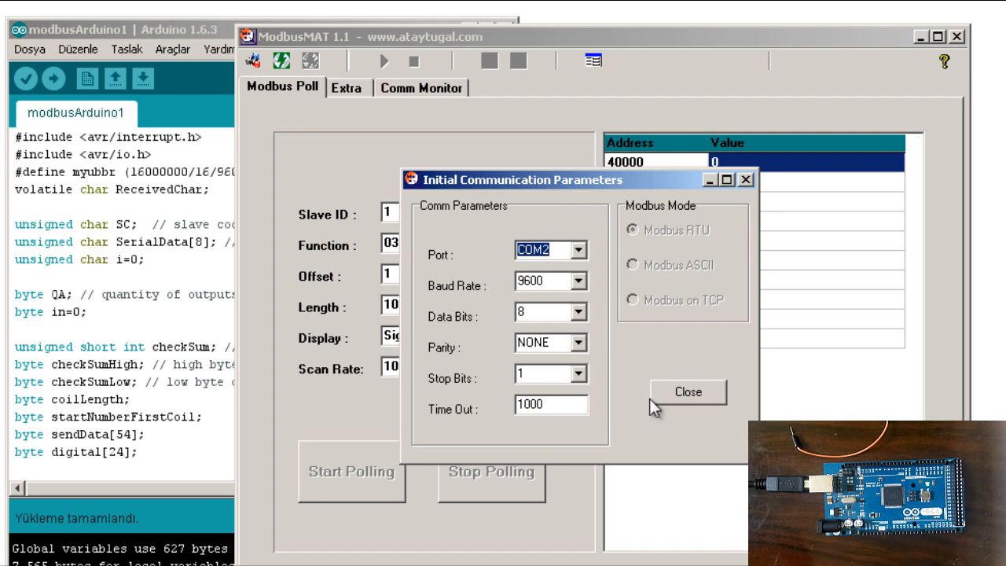
# Dismiss the communication parameters and return to the Modbus Poll view showing five coils at 0.
pyautogui.click(687, 391)
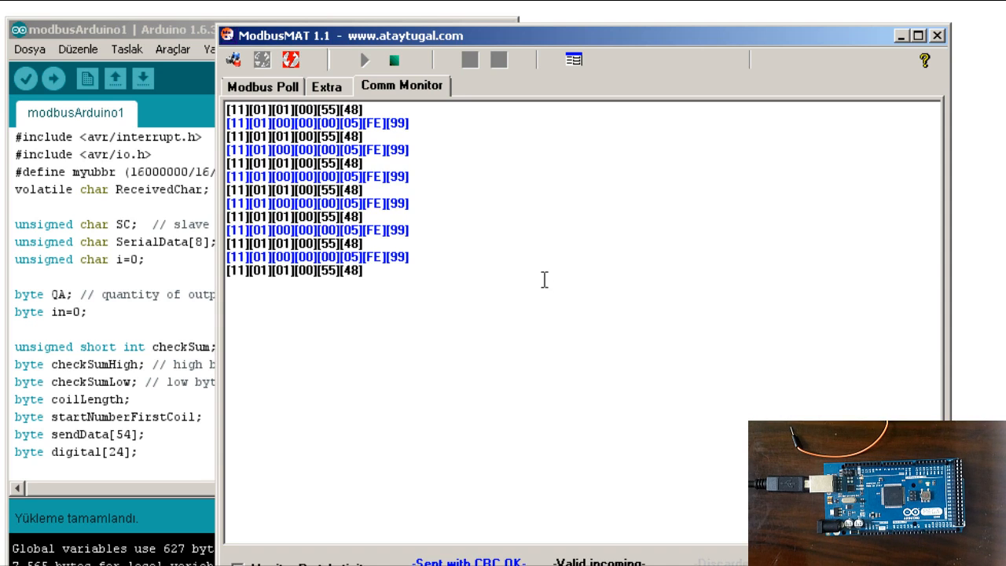
pyautogui.click(262, 85)
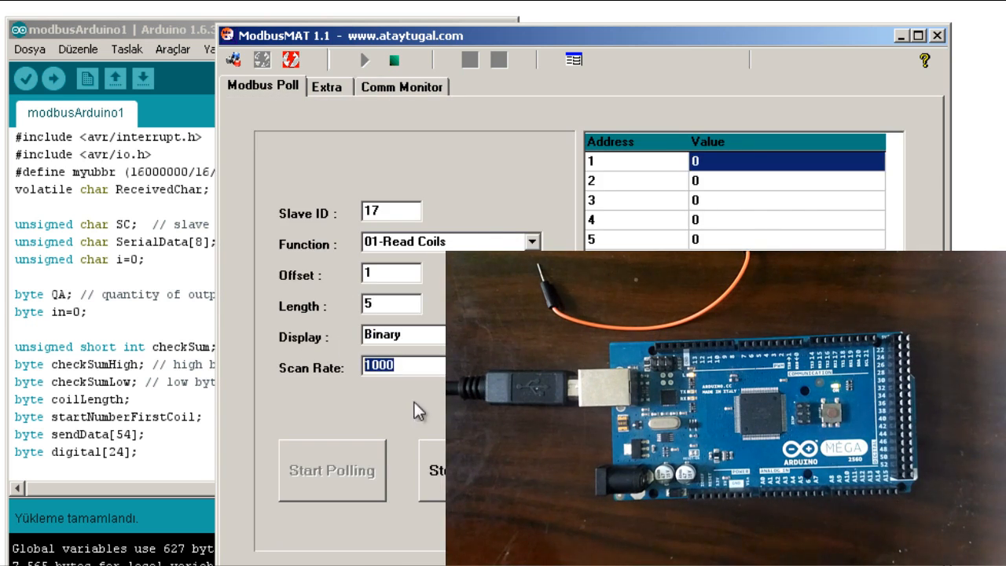
# Set the scan rate to 400 ms and show the Comm Monitor request/response log.
pyautogui.write('400')
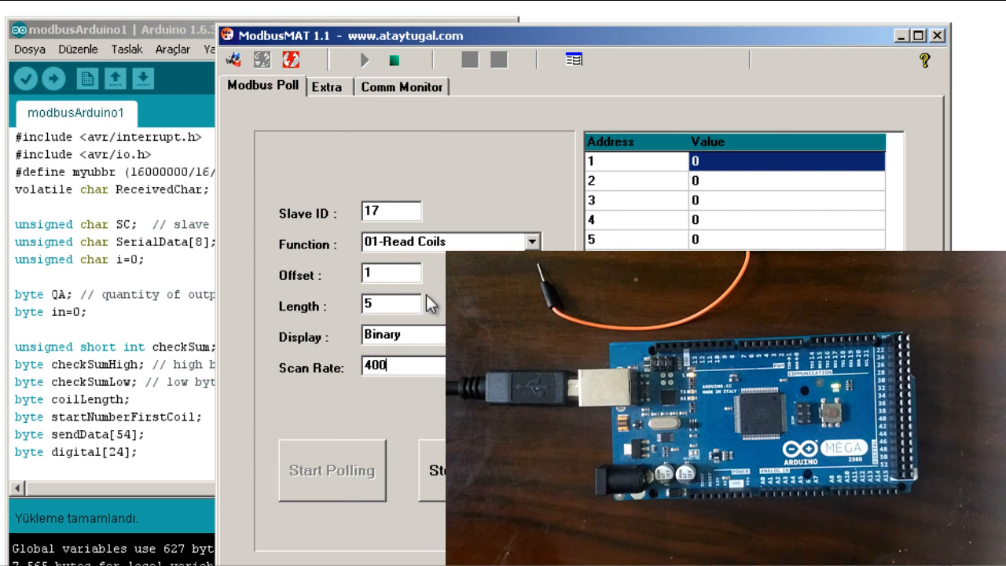
pyautogui.click(402, 87)
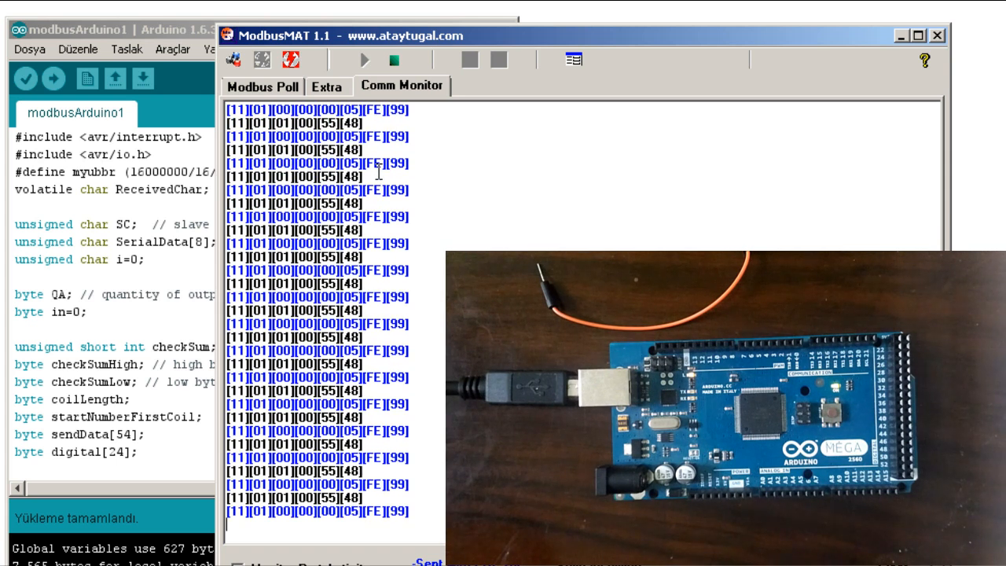
# Return to the Modbus Poll view listing the five coil values at 0.
pyautogui.click(262, 87)
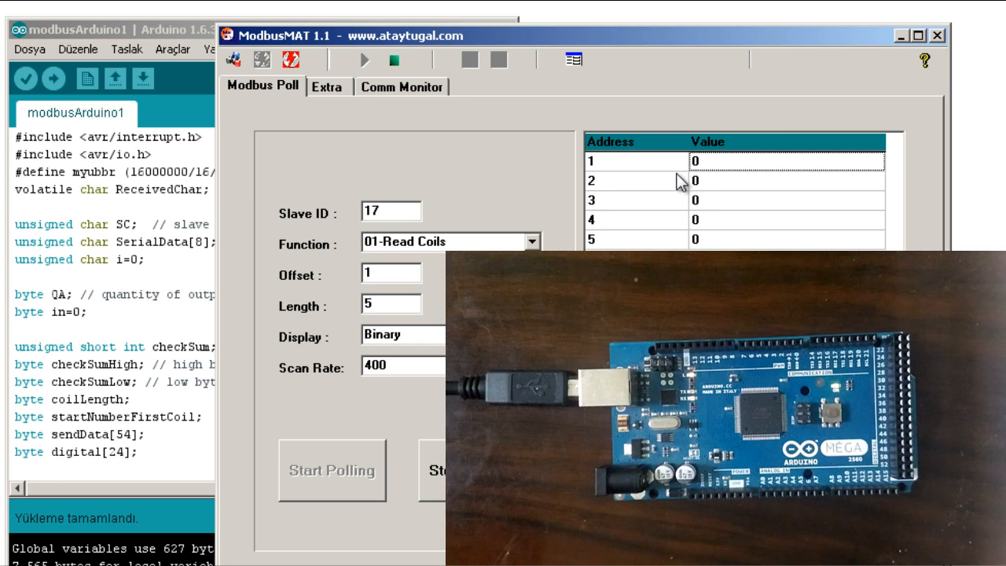